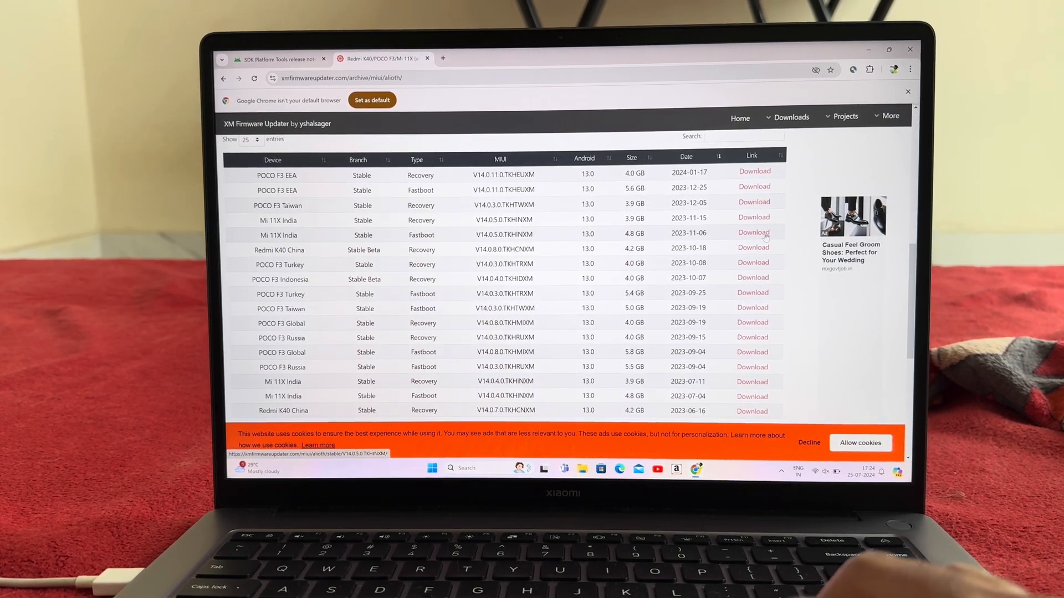
Start the SDK Platform-Tools for Windows download and scroll through the license terms
{"action": "left_click", "coordinate": [274, 59]}
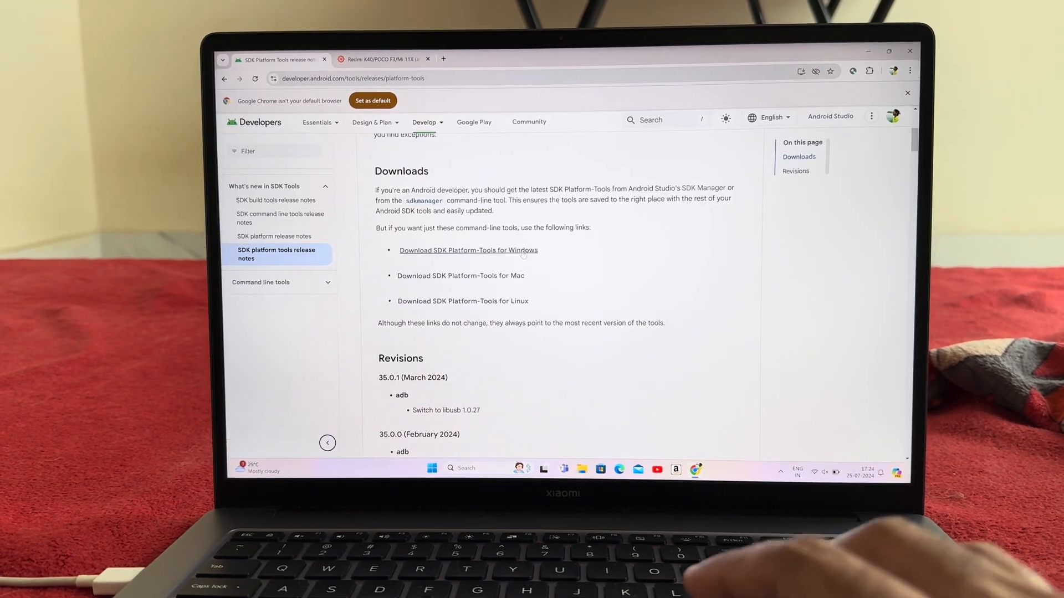
{"action": "left_click", "coordinate": [468, 250]}
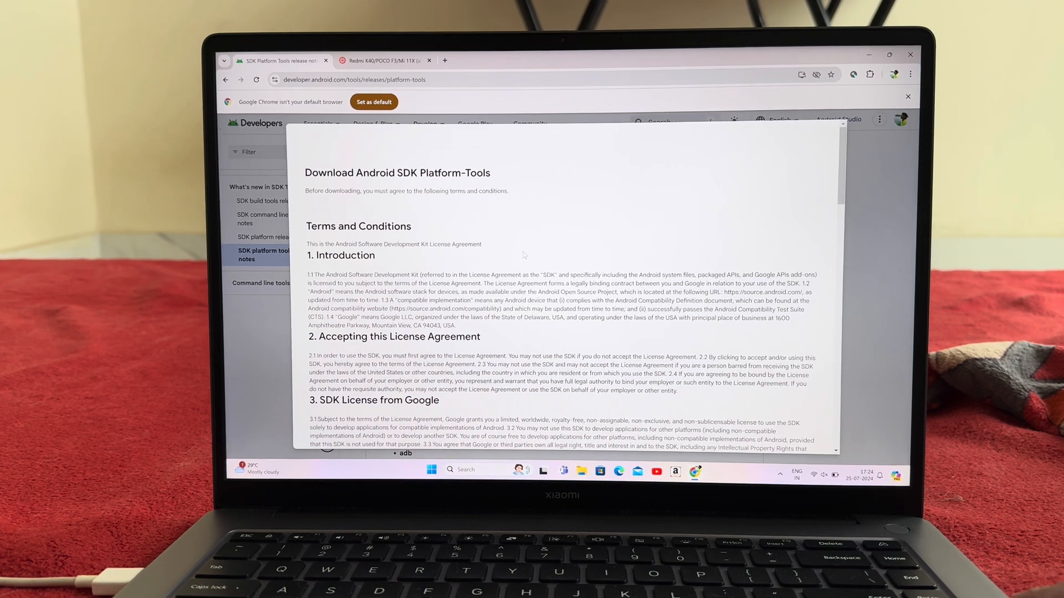
{"action": "scroll", "scroll_direction": "down", "scroll_amount": 3}
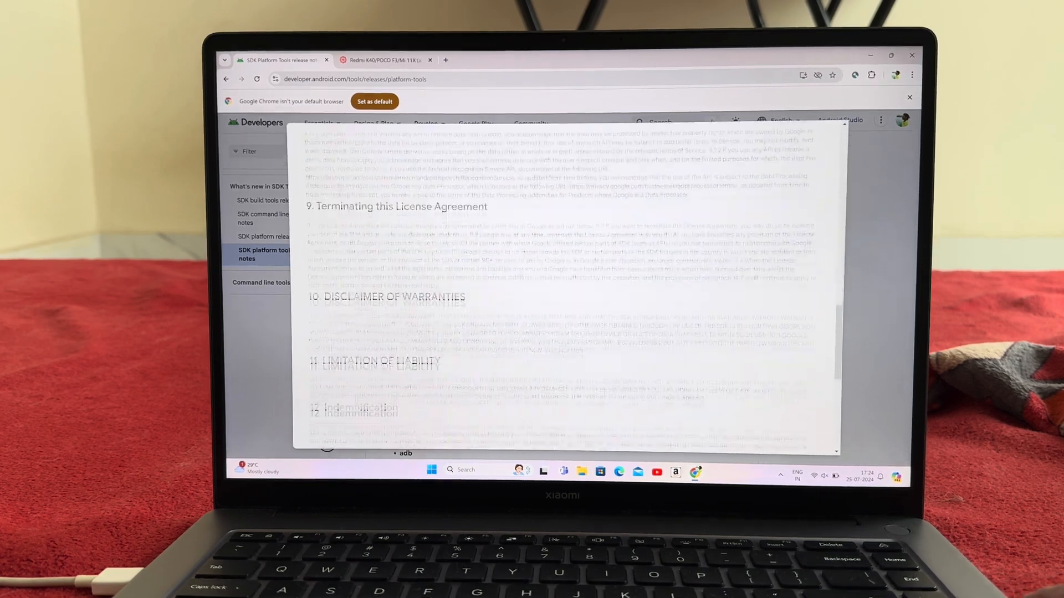
{"action": "scroll", "scroll_direction": "down", "scroll_amount": 3}
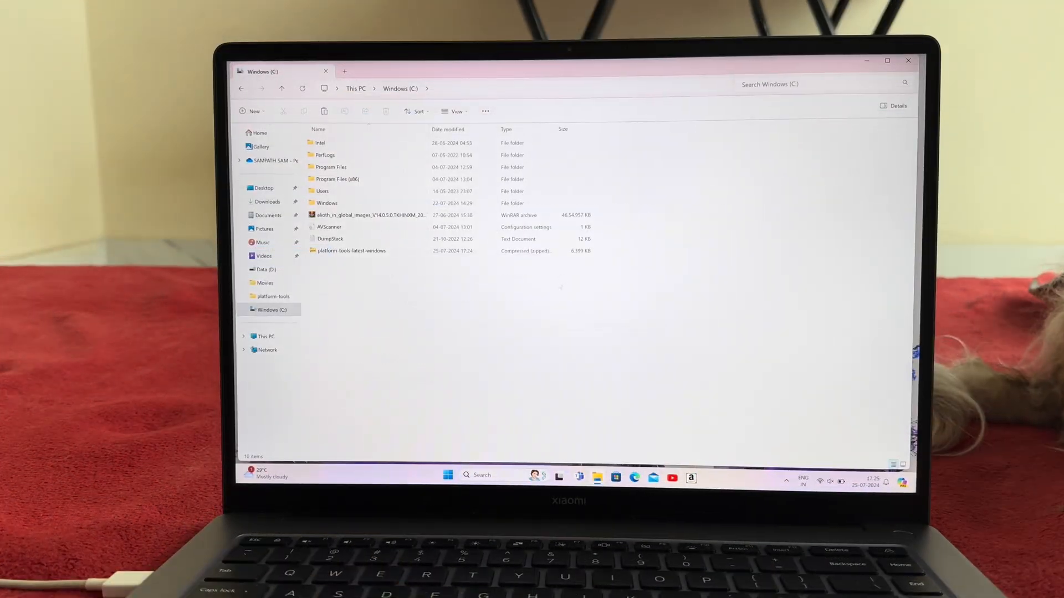
Extract the alioth firmware archive with WinRAR into its own folder on C:, allowing the UAC prompt
{"action": "right_click", "coordinate": [494, 221]}
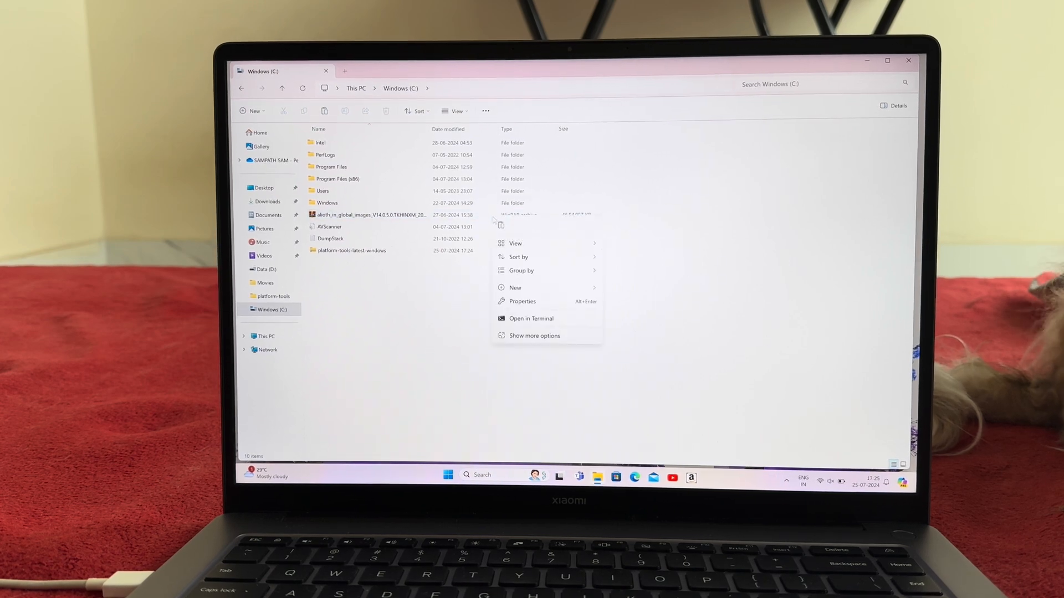
{"action": "right_click", "coordinate": [370, 215]}
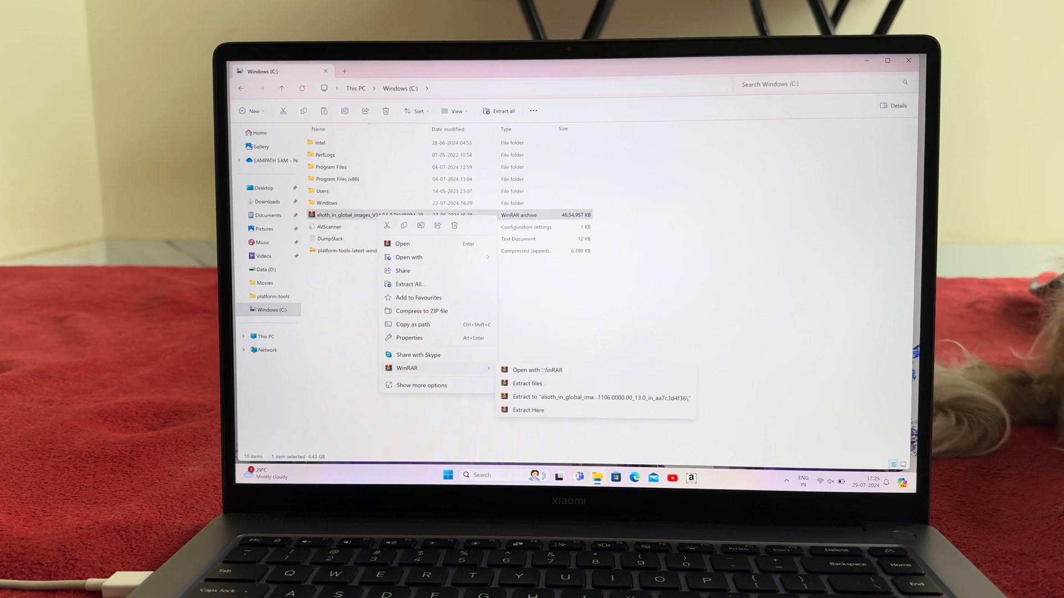
{"action": "left_click", "coordinate": [528, 410]}
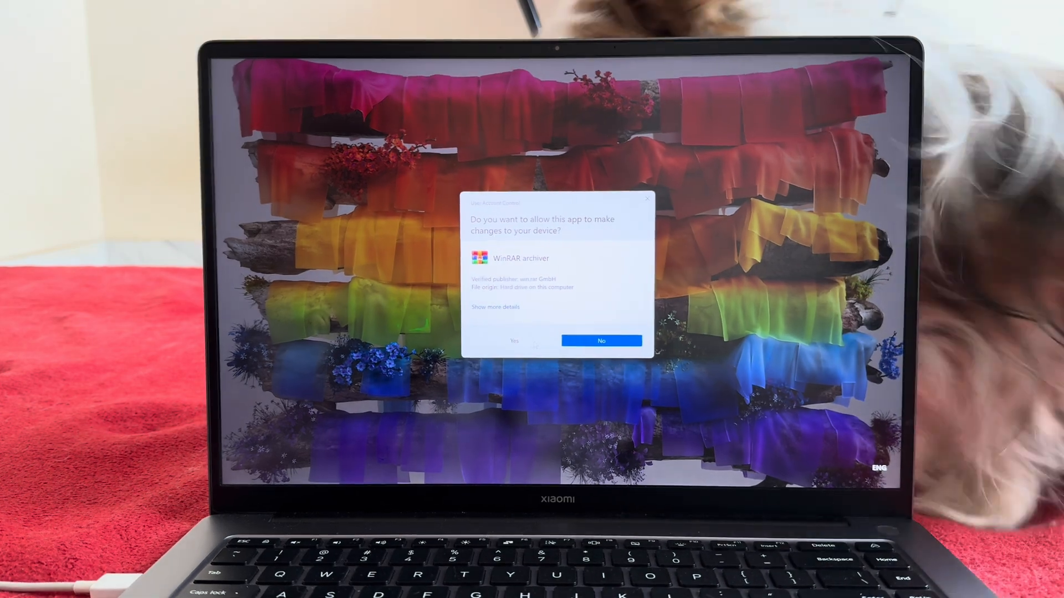
{"action": "left_click", "coordinate": [514, 342]}
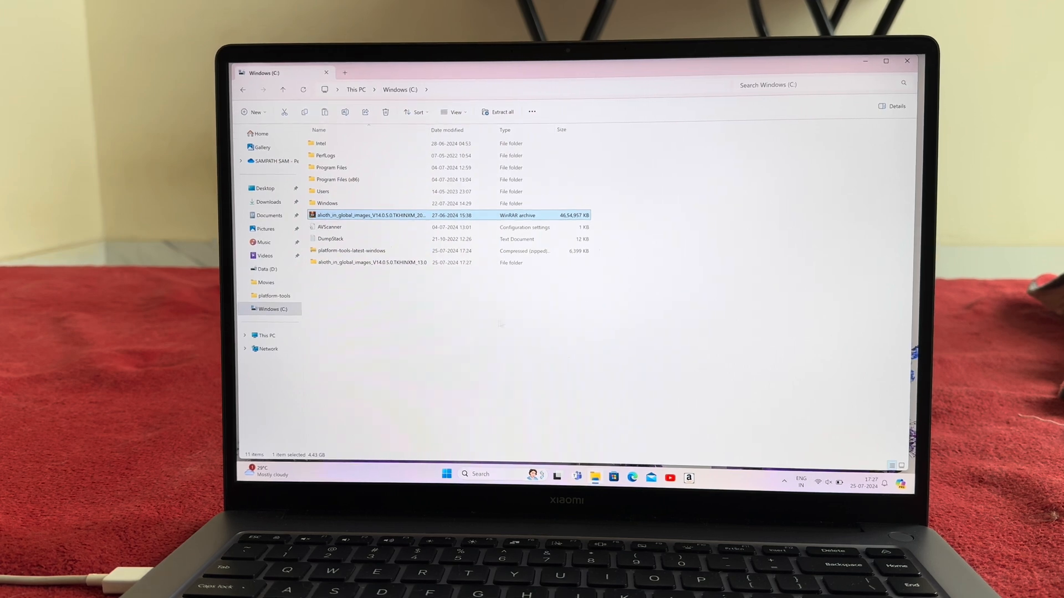
Browse the extracted firmware folder, then look inside platform-tools-latest-windows.zip and dismiss the read permission error
{"action": "double_click", "coordinate": [370, 263]}
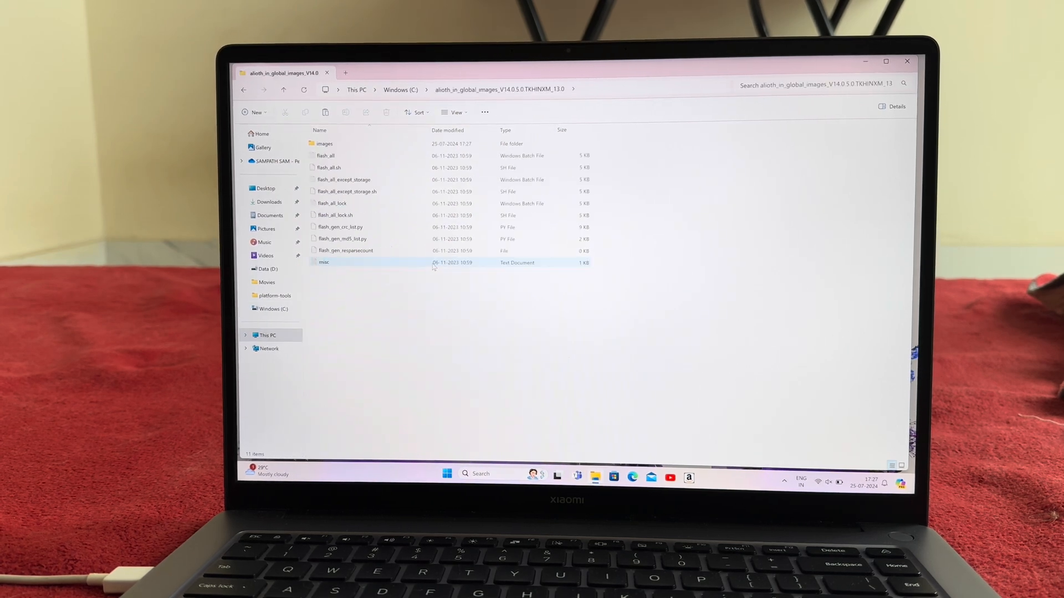
{"action": "key", "text": "ctrl+a"}
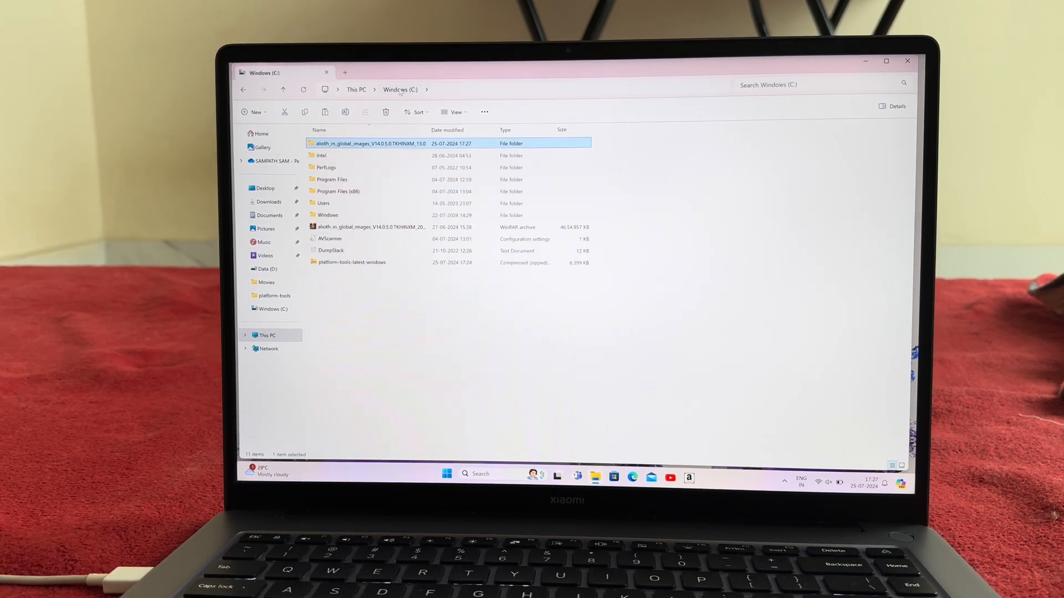
{"action": "left_click", "coordinate": [351, 262]}
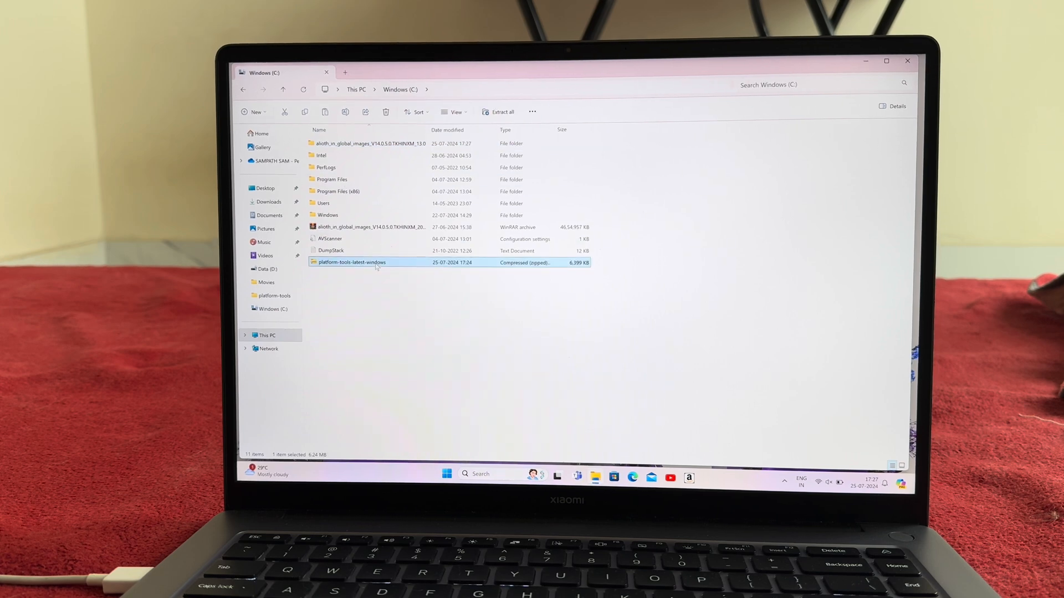
{"action": "double_click", "coordinate": [351, 262]}
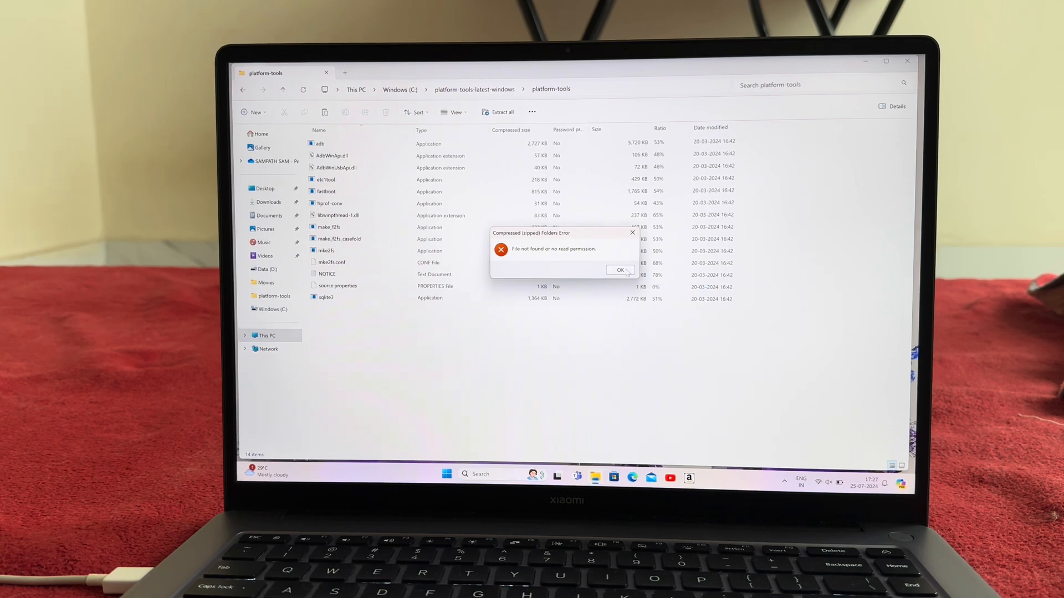
{"action": "left_click", "coordinate": [618, 269]}
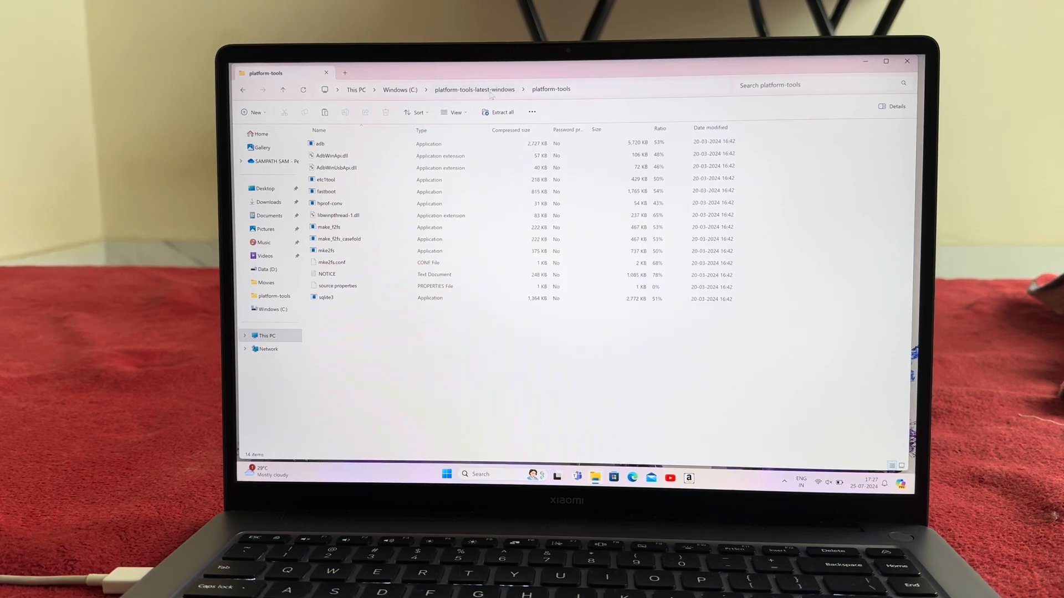
Move the platform-tools folder from the zip to C:\, granting permission for all items
{"action": "right_click", "coordinate": [333, 143]}
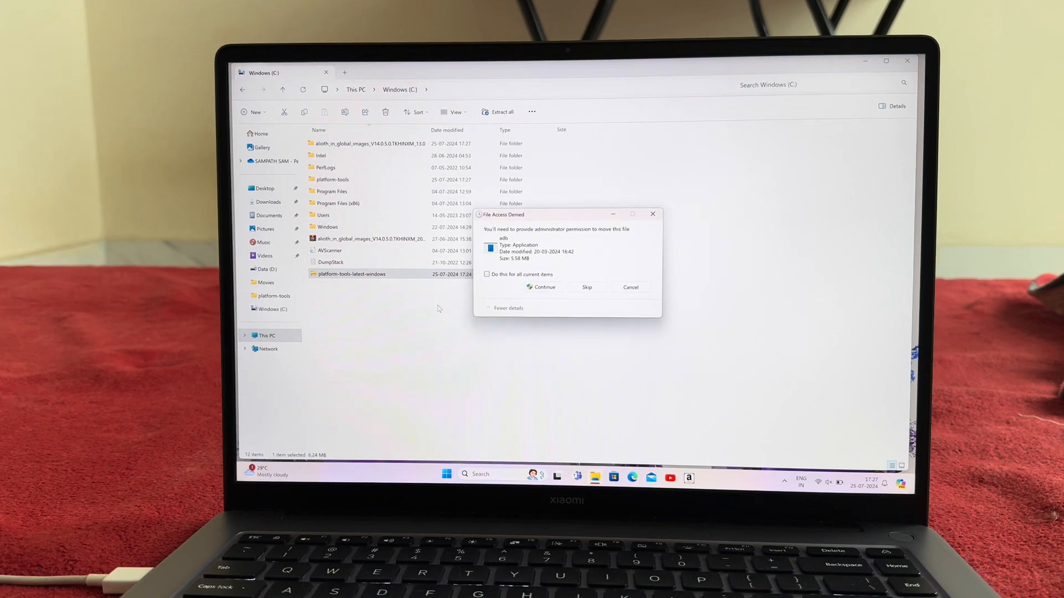
{"action": "left_click", "coordinate": [541, 287]}
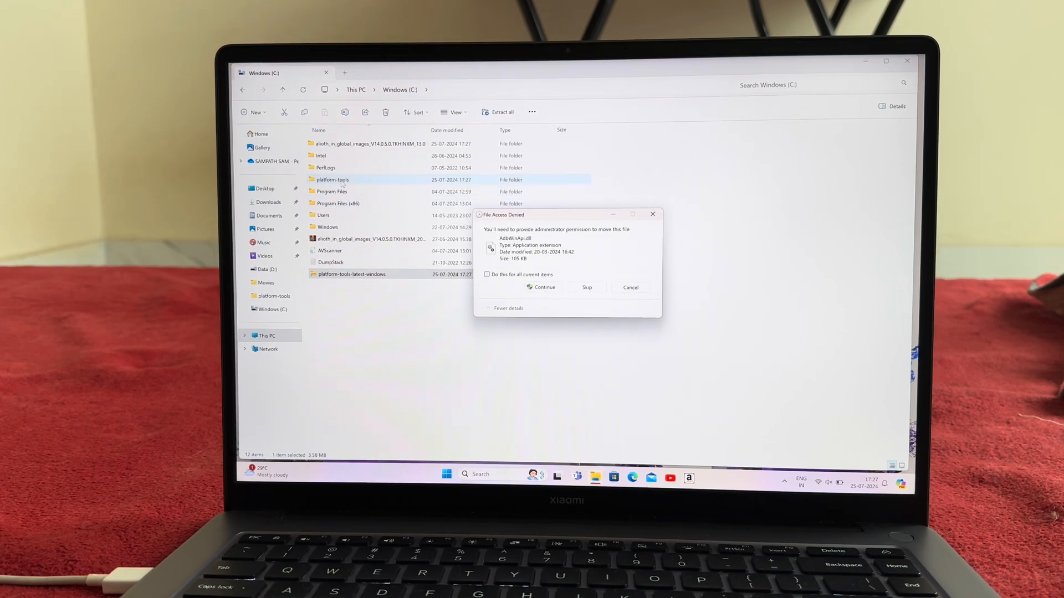
{"action": "left_click", "coordinate": [487, 274]}
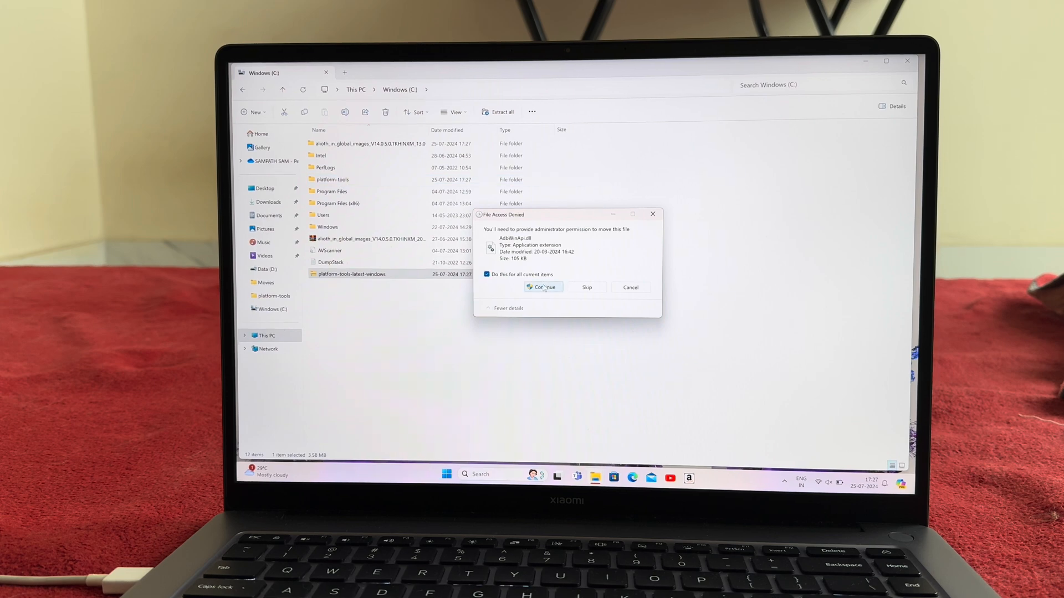
{"action": "left_click", "coordinate": [542, 287]}
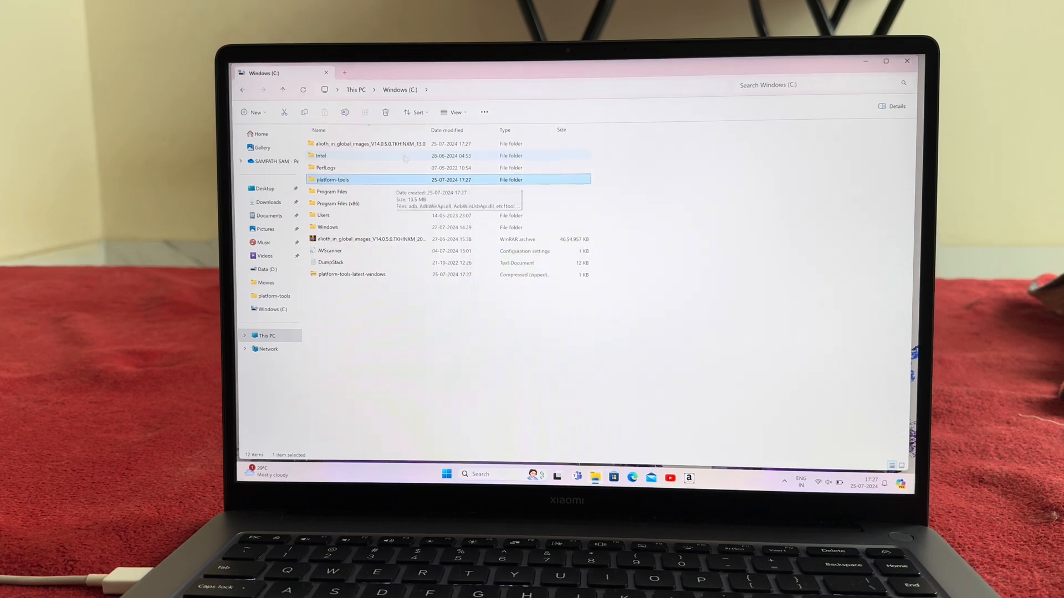
Cut all the alioth firmware files and move them into C:\platform-tools beside adb and fastboot
{"action": "double_click", "coordinate": [369, 143]}
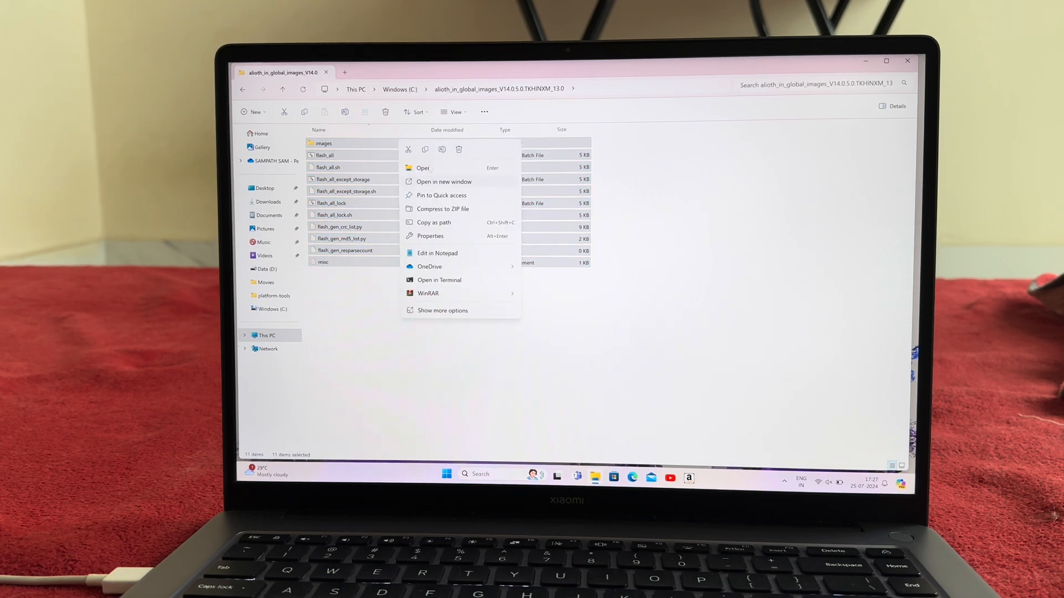
{"action": "left_click", "coordinate": [400, 89]}
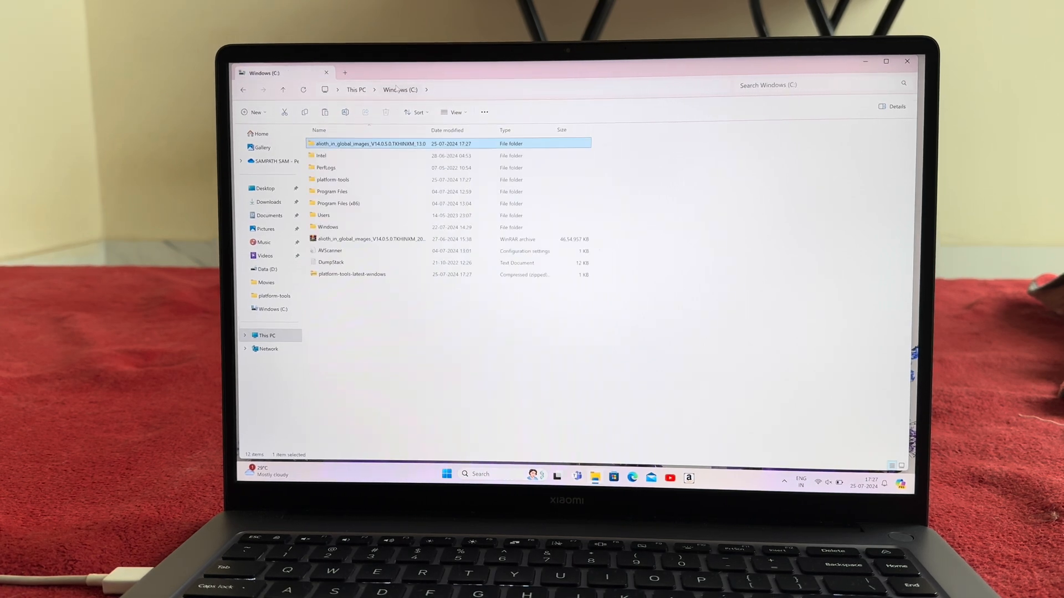
{"action": "double_click", "coordinate": [332, 180]}
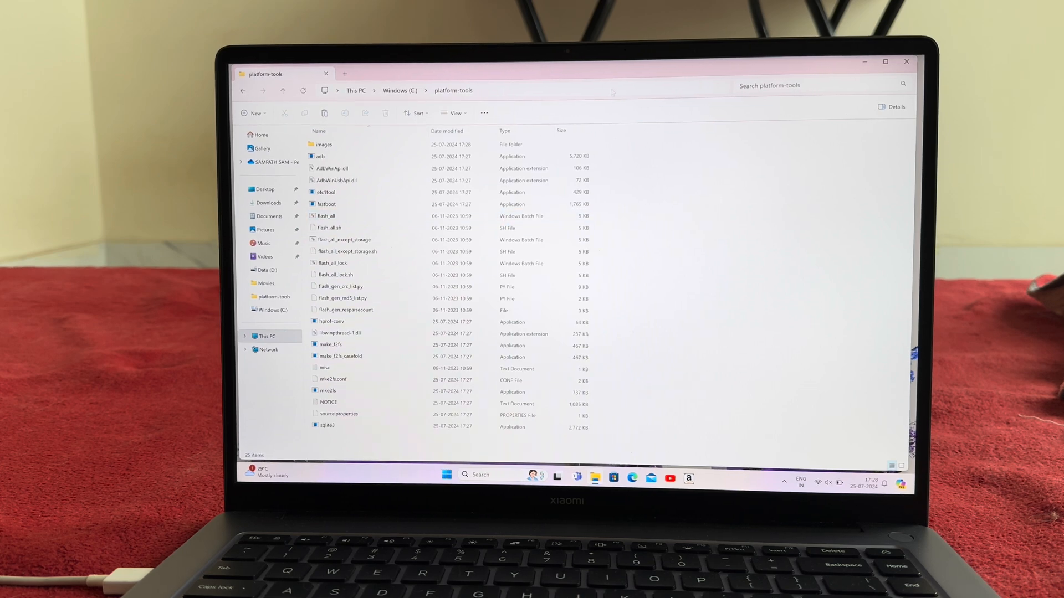
Launch cmd from the platform-tools address bar and run fastboot devices to confirm the phone is connected
{"action": "type", "text": "cmd"}
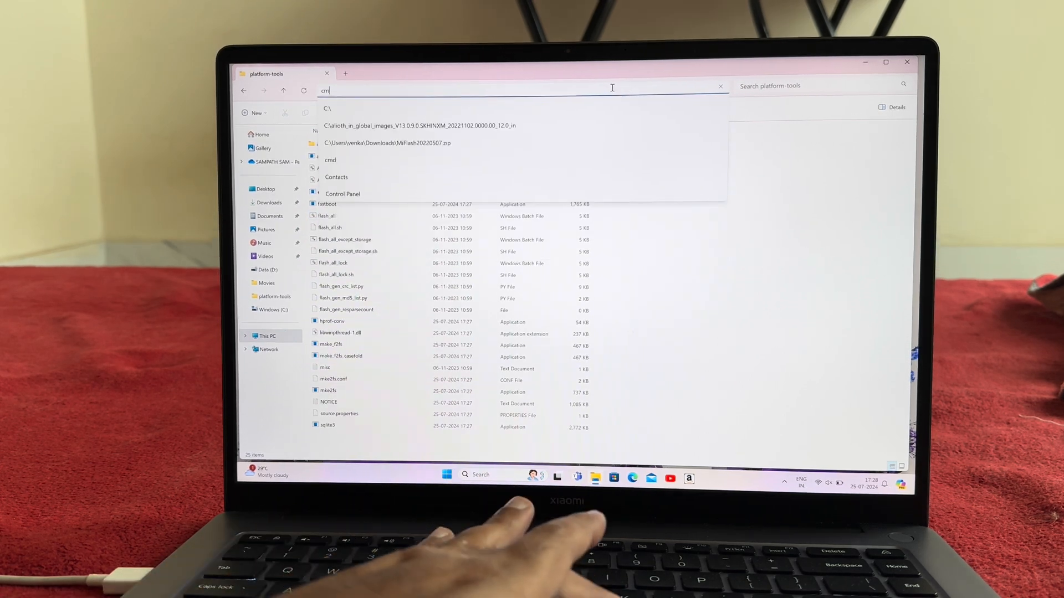
{"action": "key", "text": "enter"}
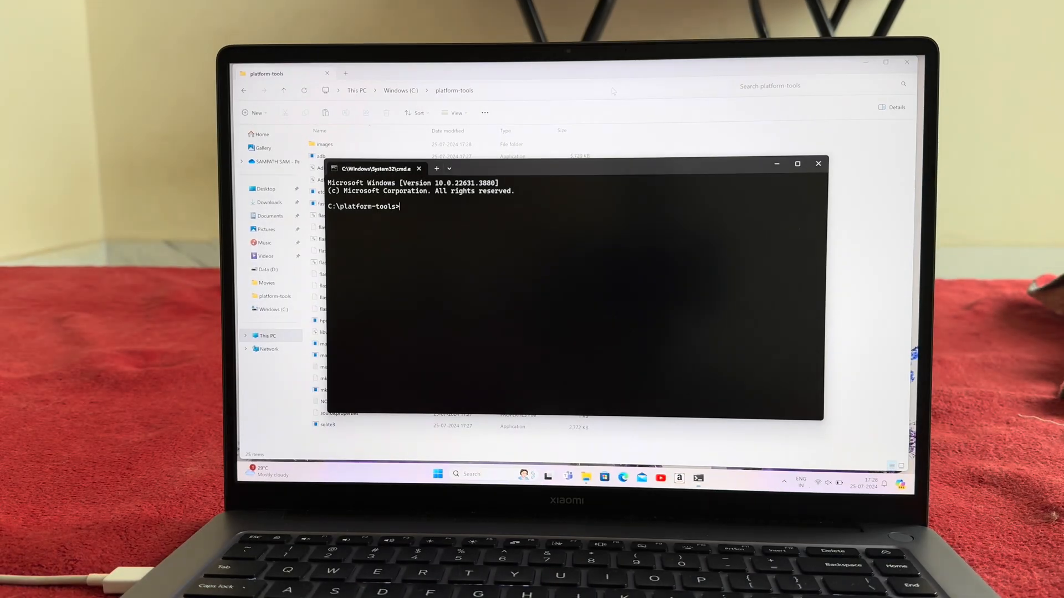
{"action": "type", "text": "fast"}
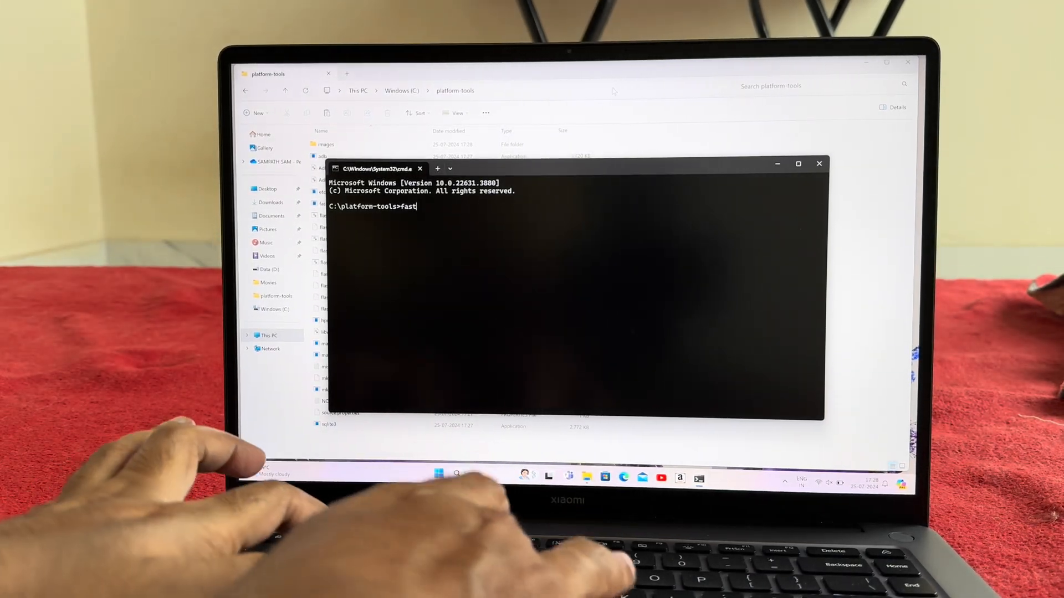
{"action": "type", "text": "boot devices"}
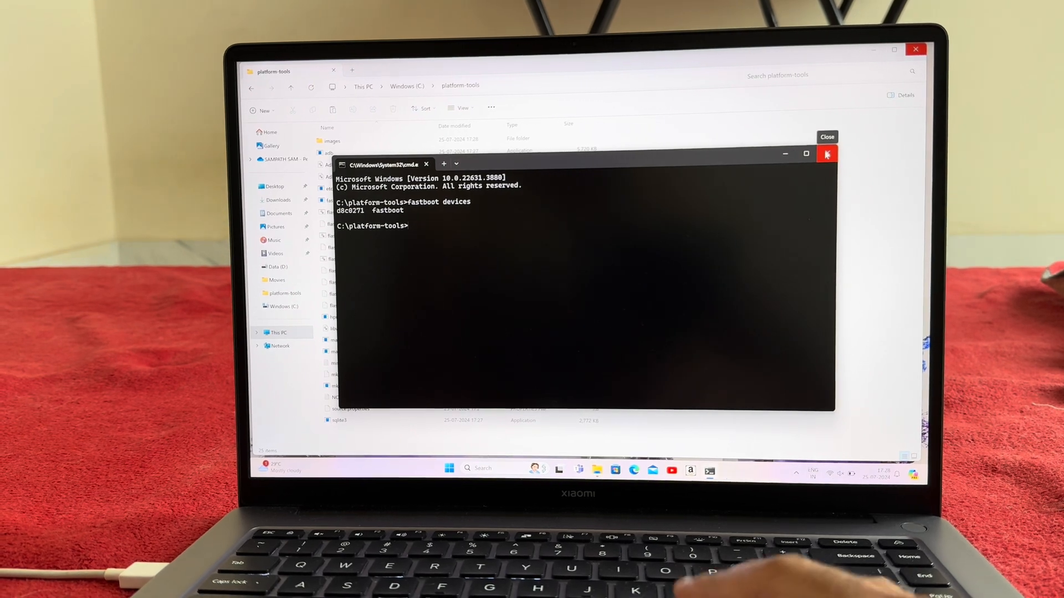
{"action": "left_click", "coordinate": [827, 154]}
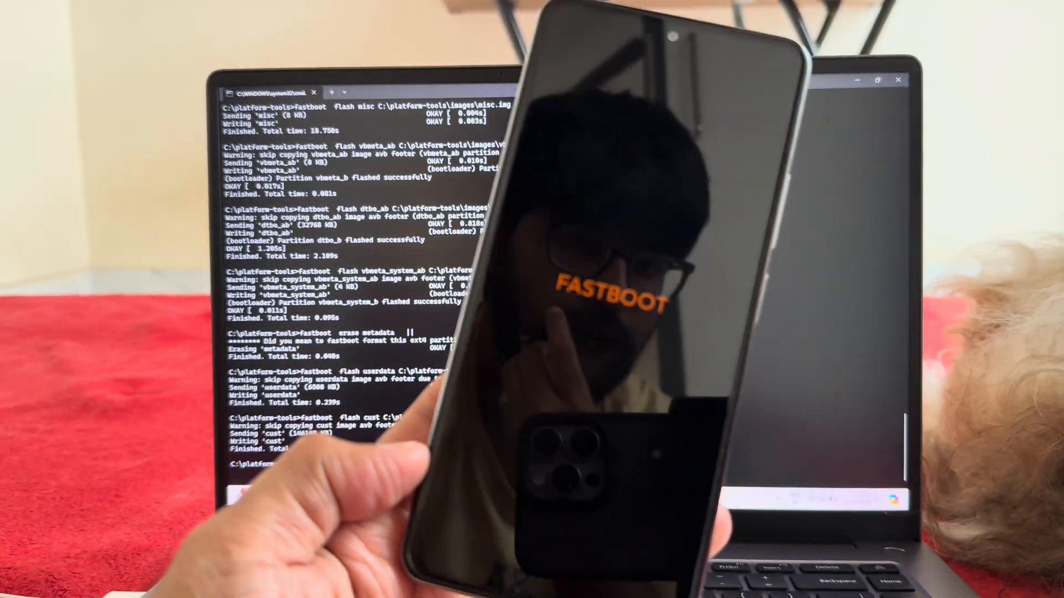
Run flash_all.bat and watch fastboot write the cust, imagefv and rescue partitions
{"action": "scroll", "scroll_direction": "down", "scroll_amount": 3}
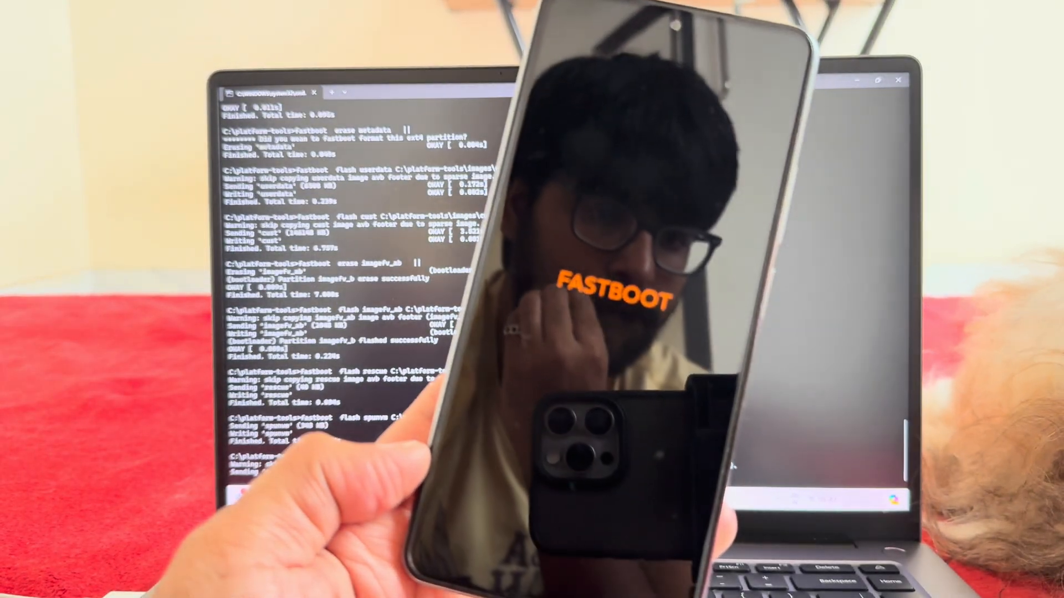